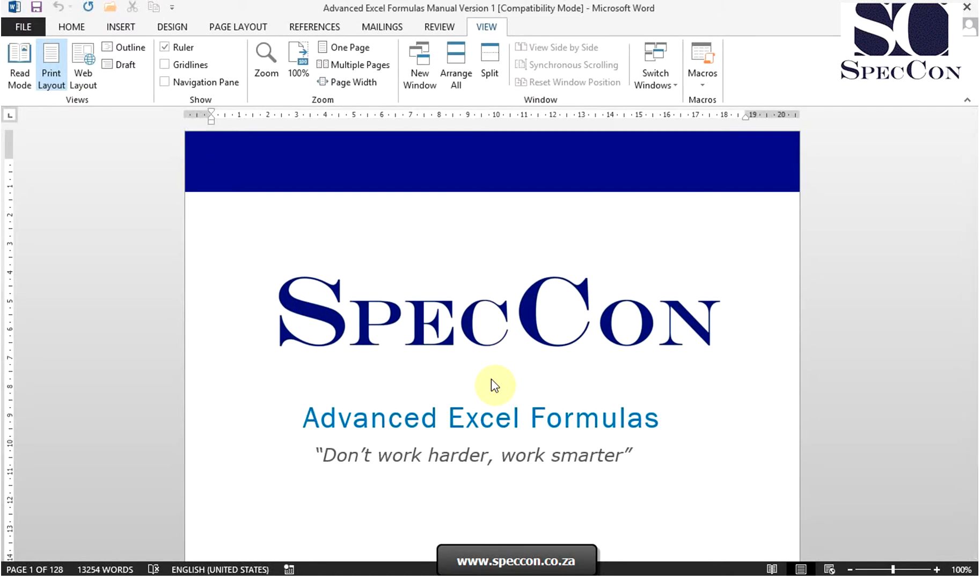
- Show the Home ribbon's Clipboard, Font, Paragraph and Styles groups for the manual
left_click(212, 163)
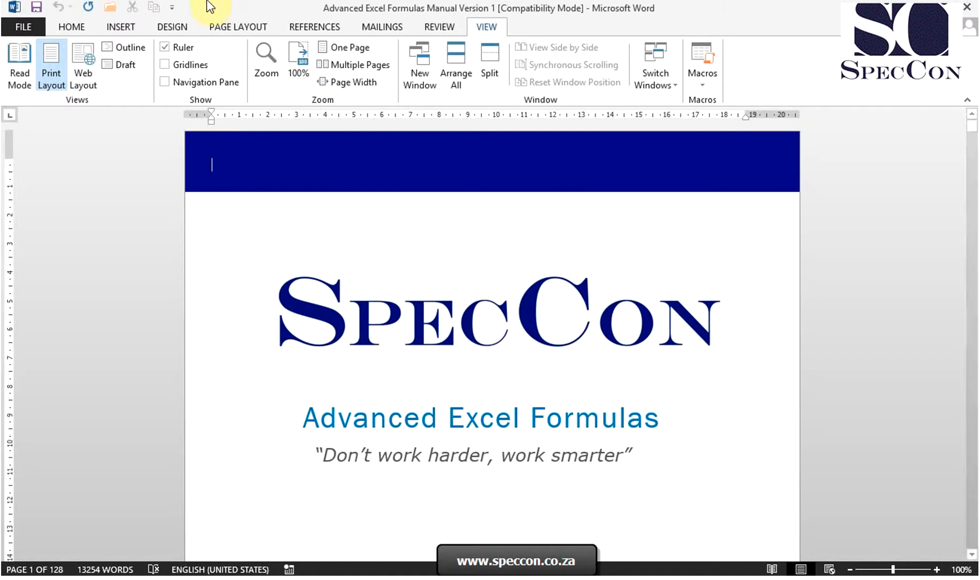
mouse_move(189, 7)
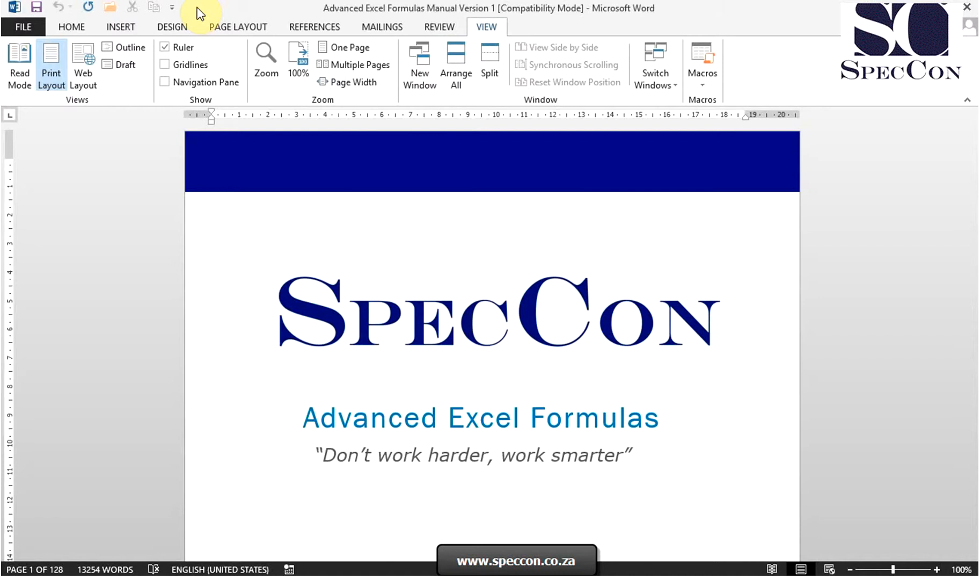
left_click(212, 164)
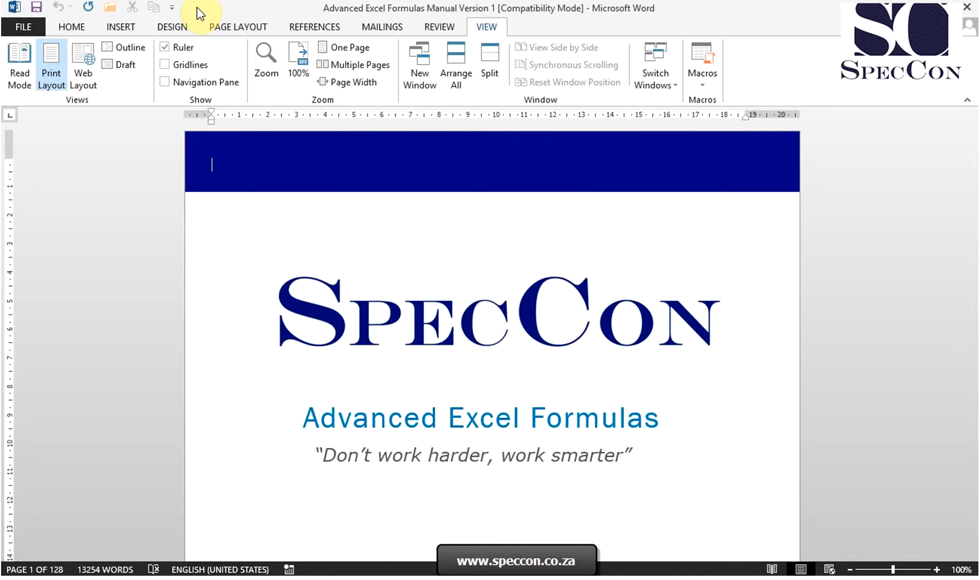
mouse_move(56, 11)
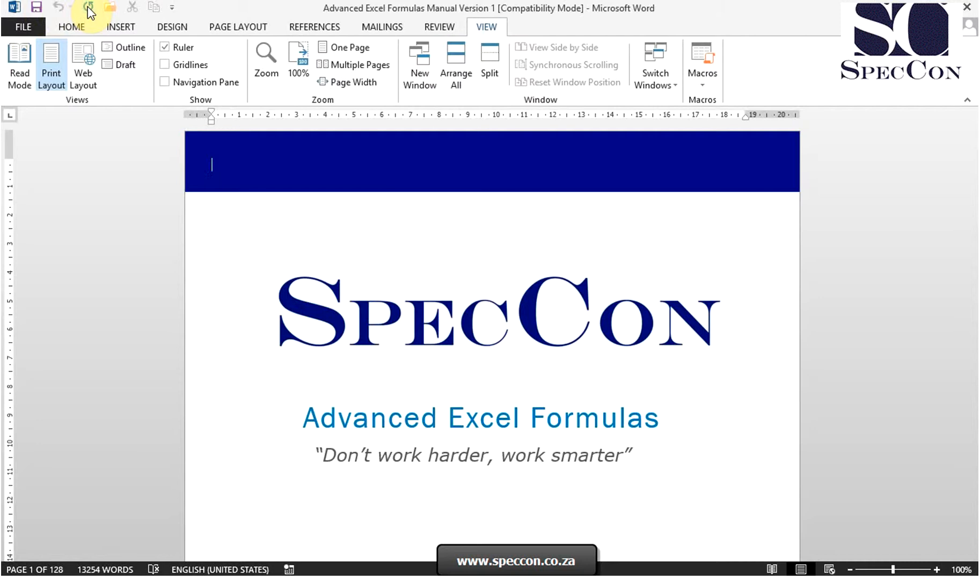
mouse_move(88, 7)
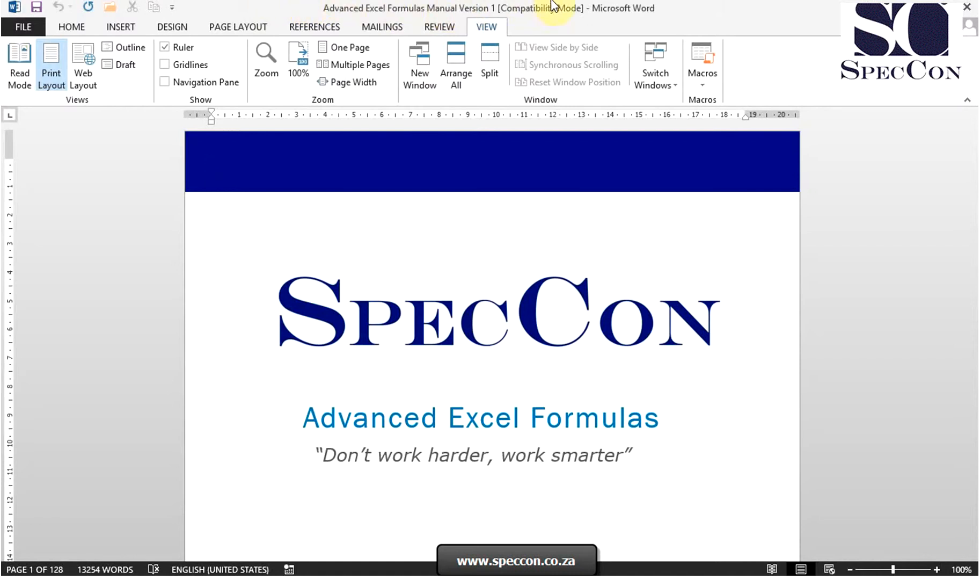
mouse_move(635, 12)
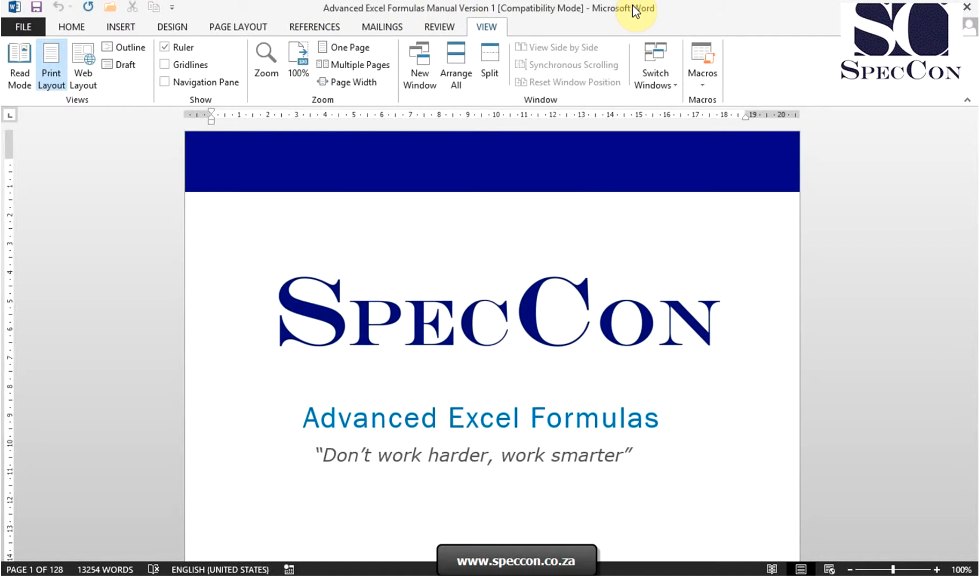
left_click(212, 163)
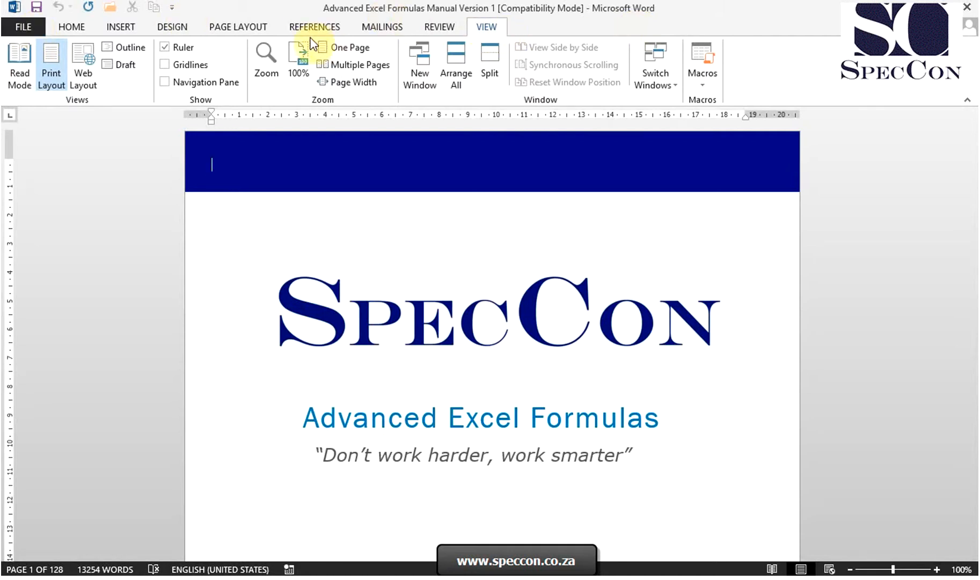
left_click(71, 26)
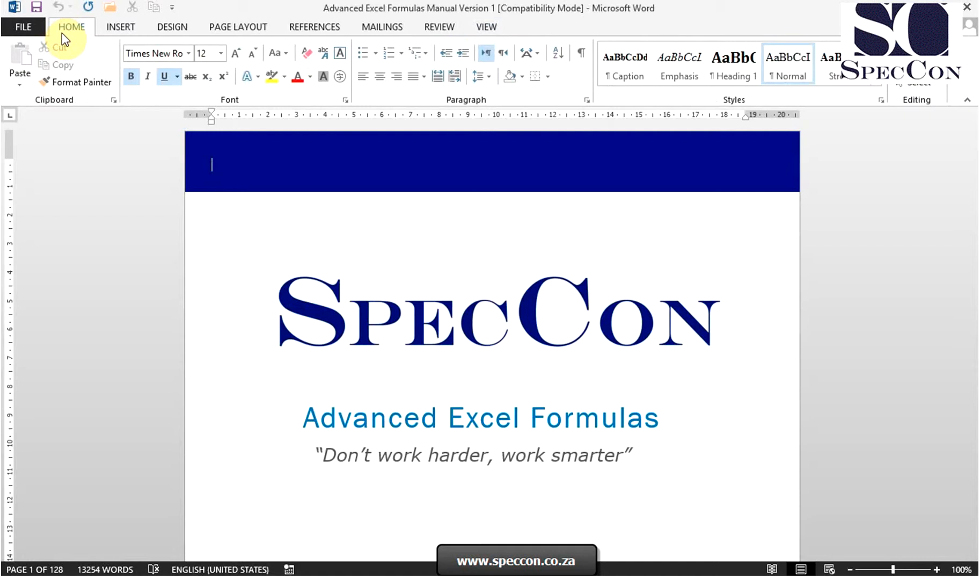
mouse_move(117, 111)
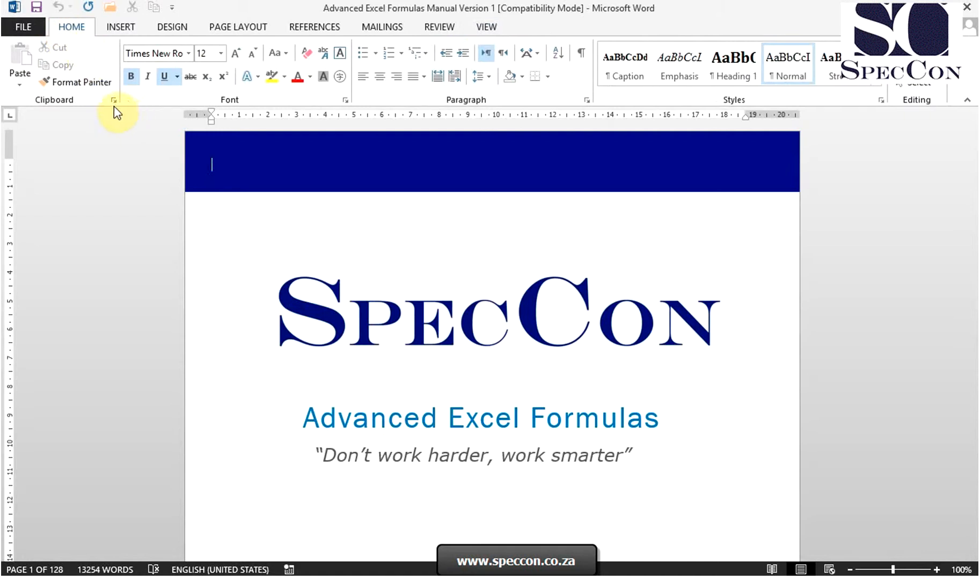
mouse_move(72, 113)
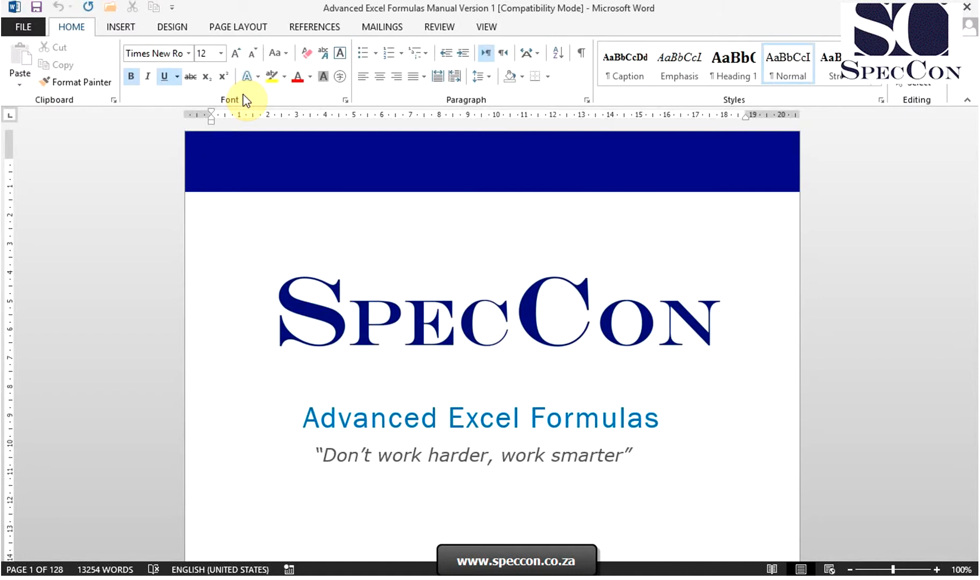
mouse_move(395, 187)
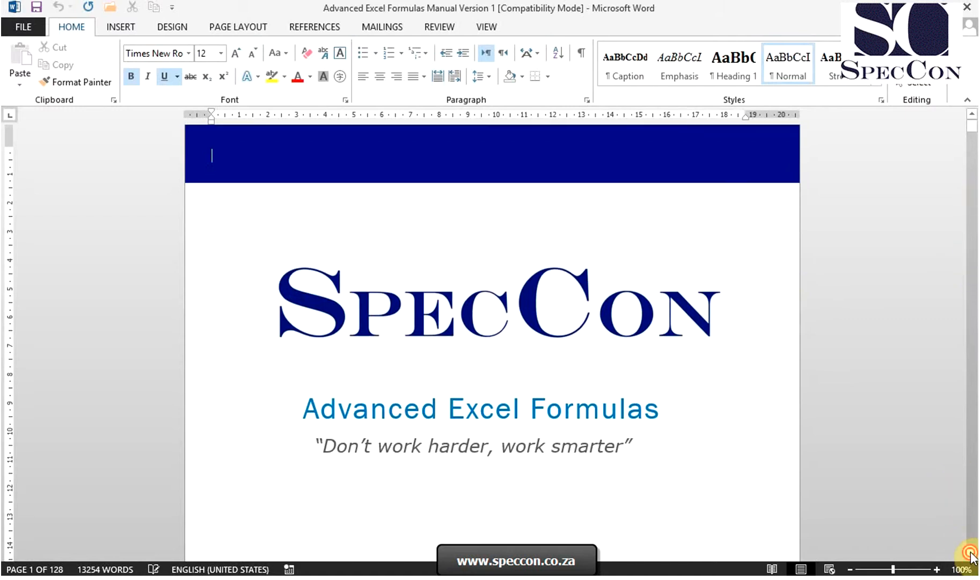
- Scroll through the manual, then zoom the cover page to 190%
scroll("down", 3)
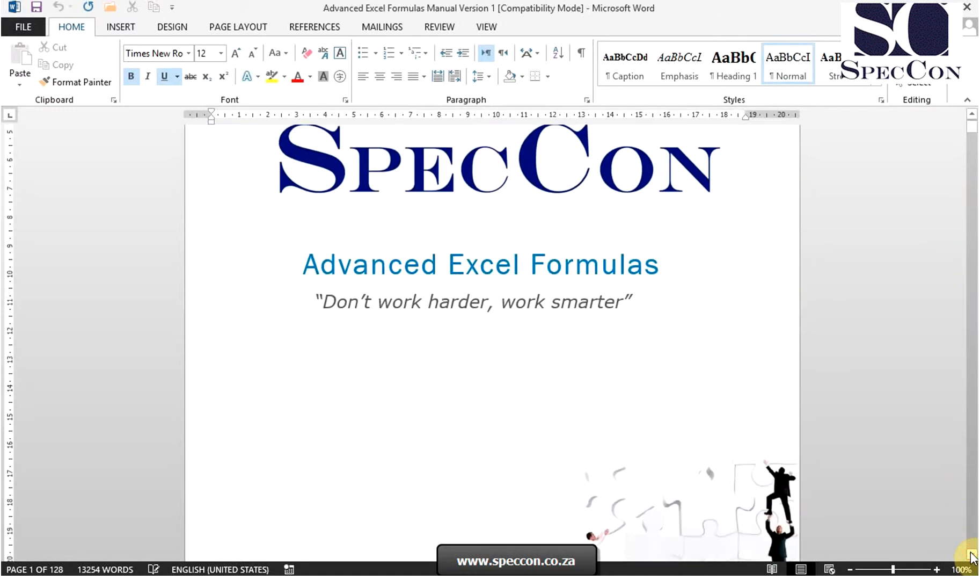
scroll("down", 3)
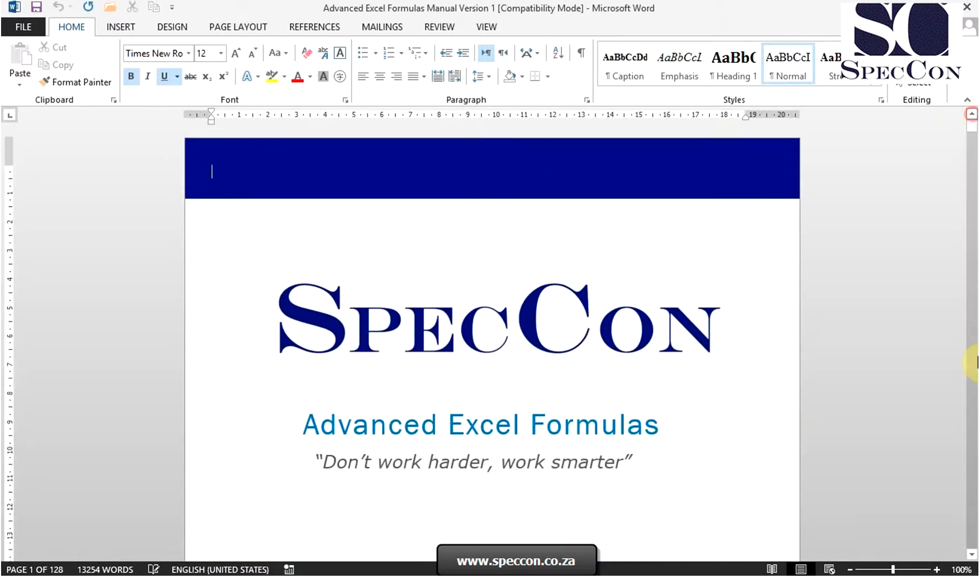
left_click(923, 569)
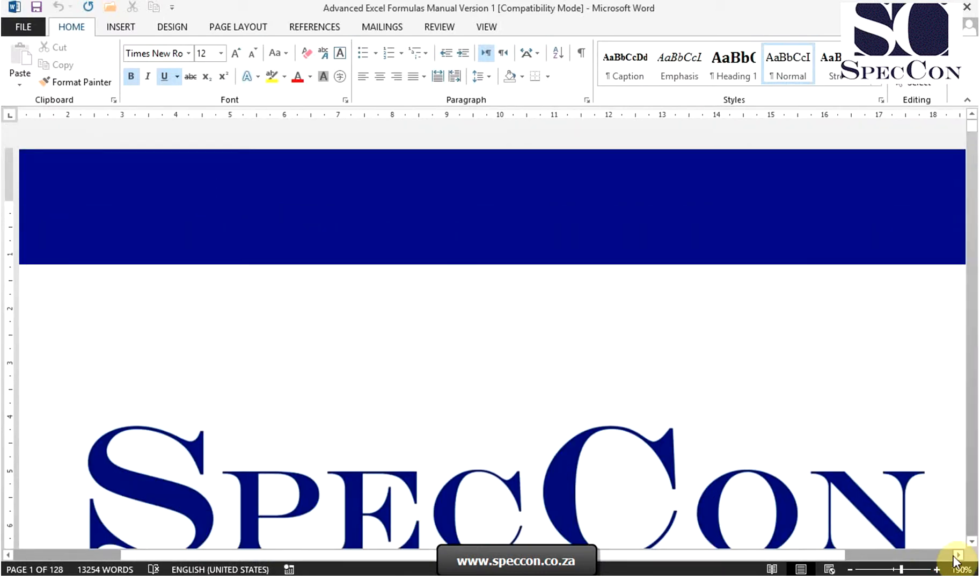
left_click(958, 554)
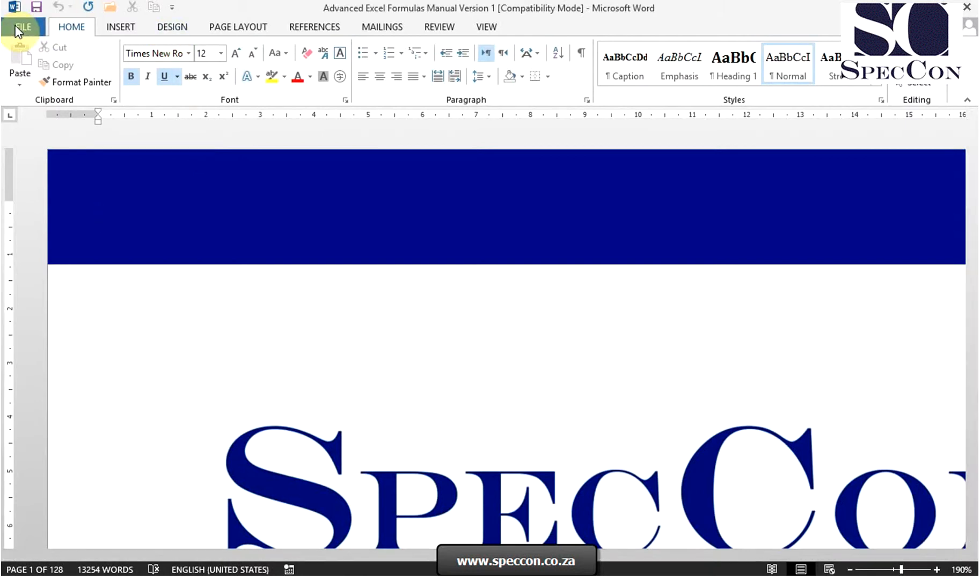
- Review the manual's Backstage Info page, then return to the document
left_click(22, 26)
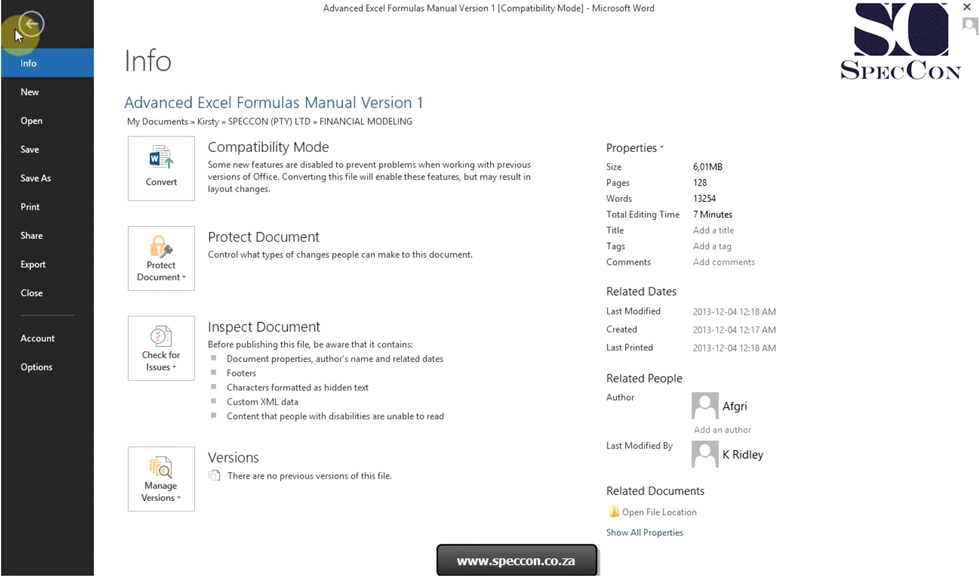
mouse_move(29, 63)
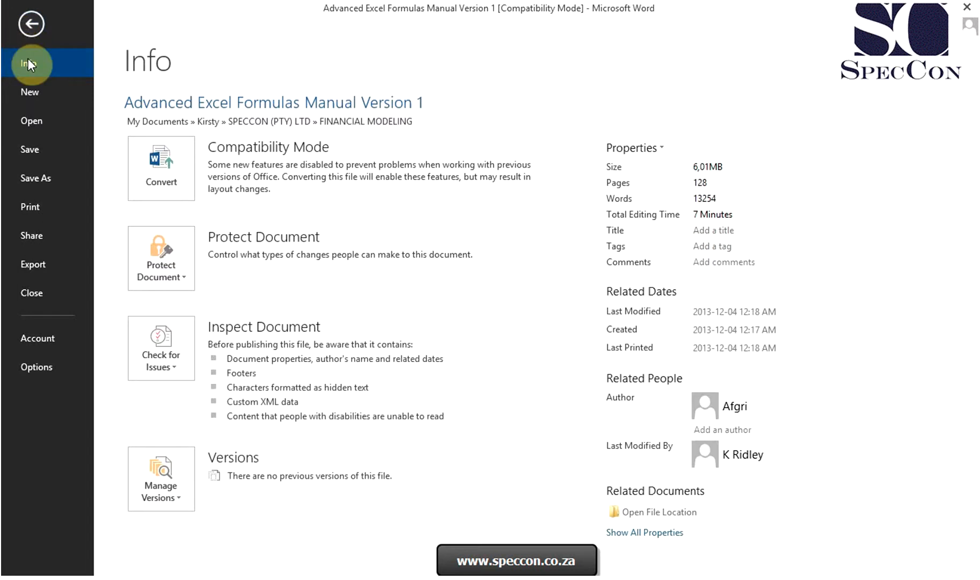
mouse_move(31, 92)
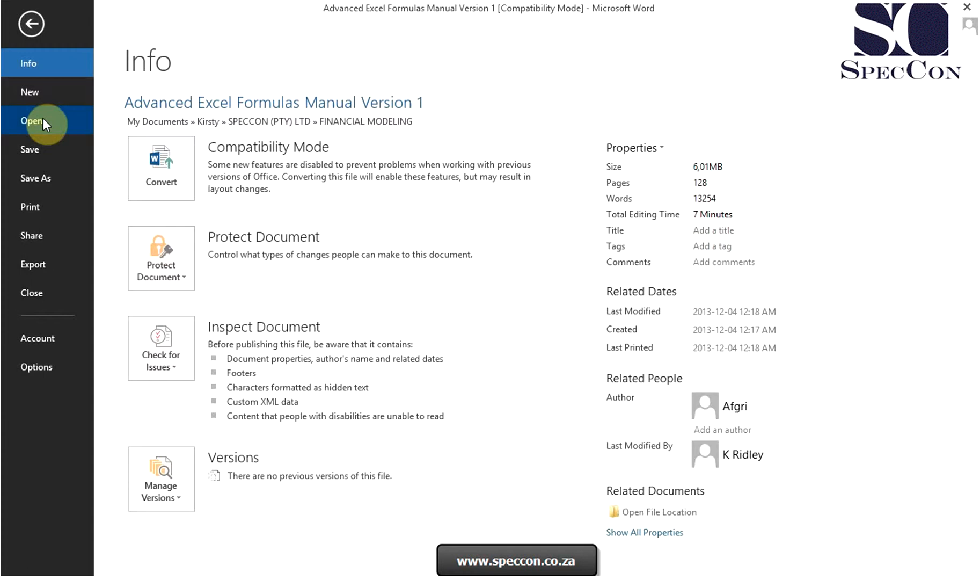
mouse_move(42, 151)
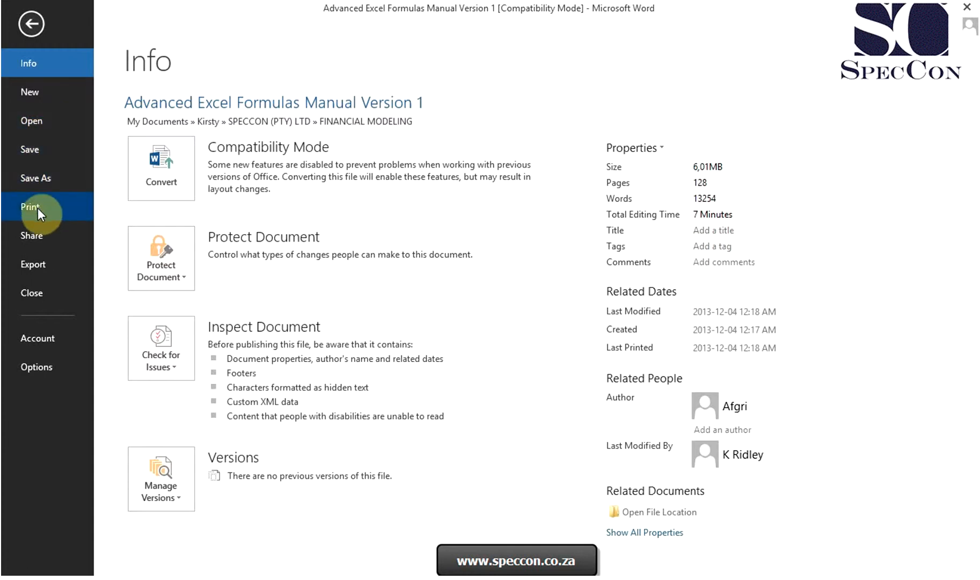
mouse_move(44, 238)
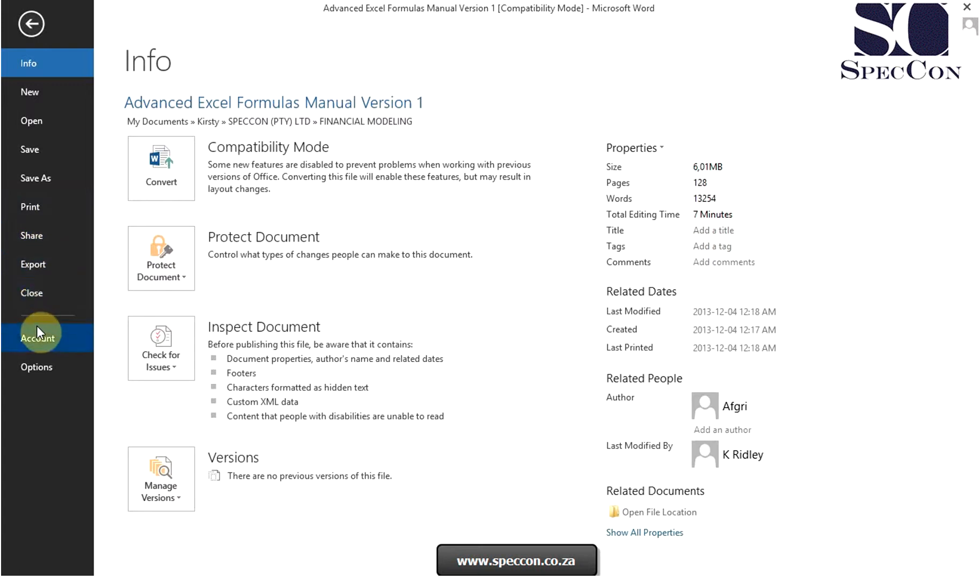
mouse_move(37, 366)
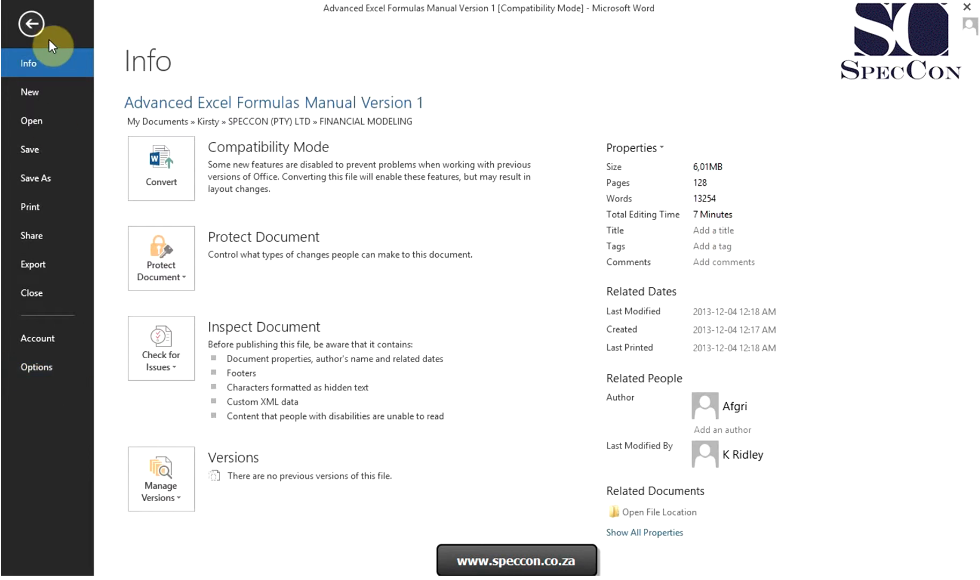
left_click(30, 24)
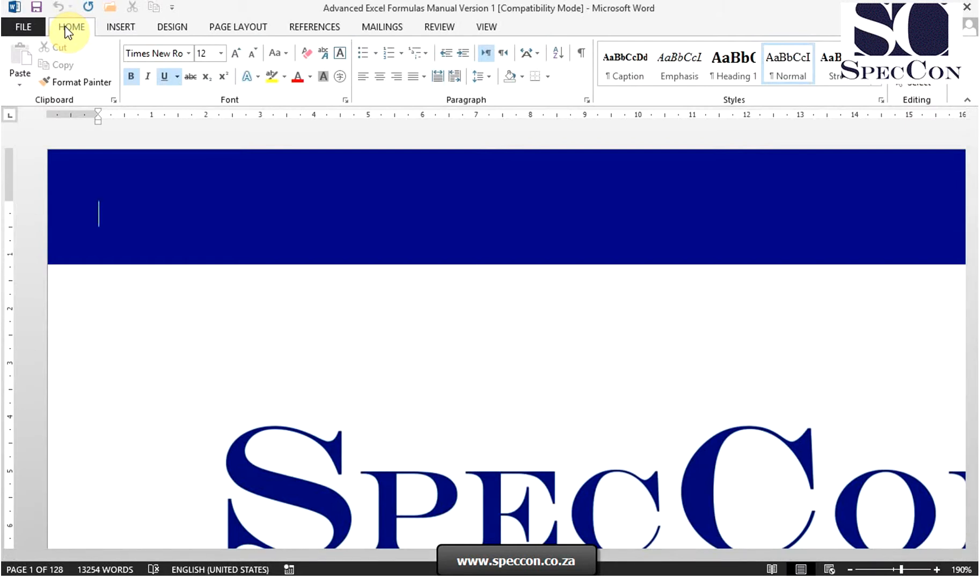
mouse_move(101, 104)
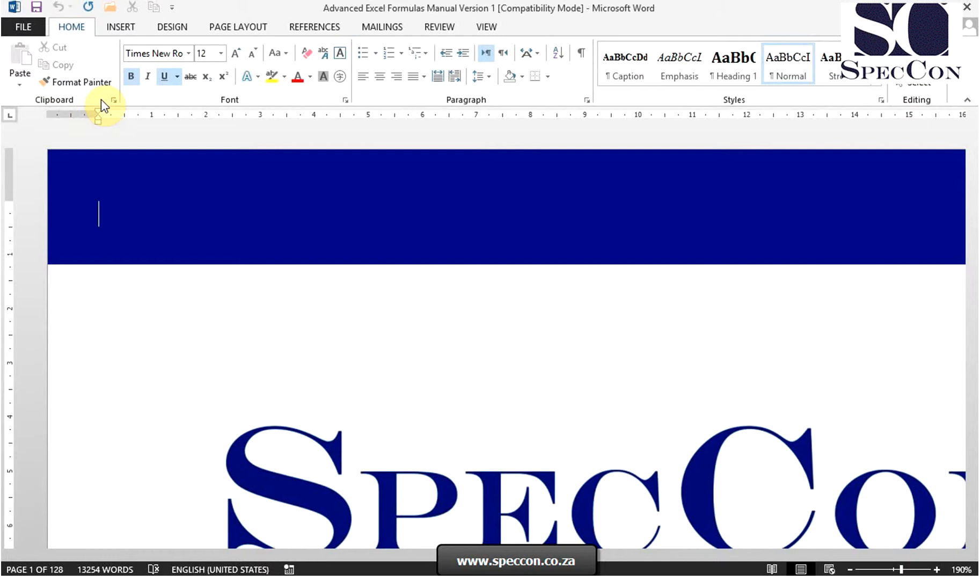
mouse_move(497, 106)
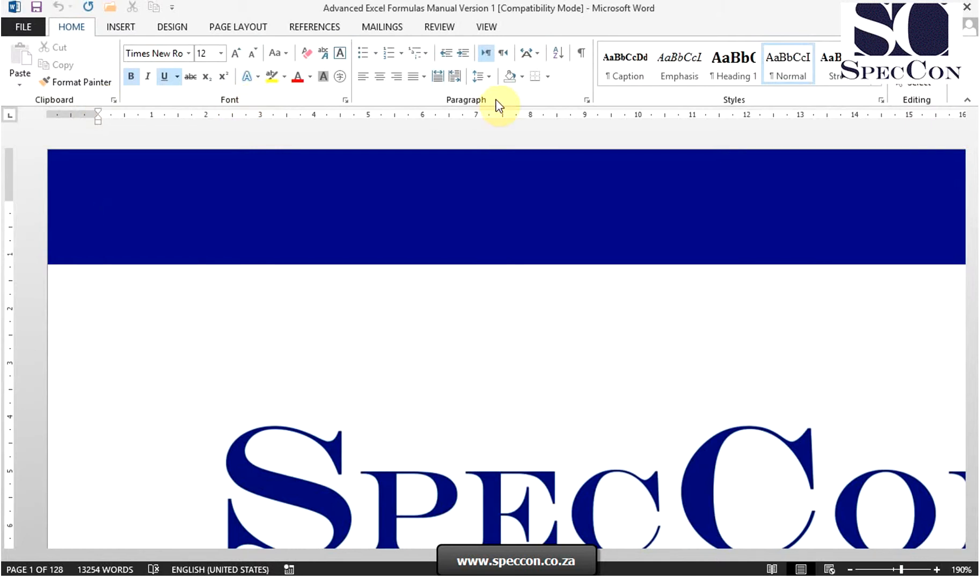
mouse_move(933, 108)
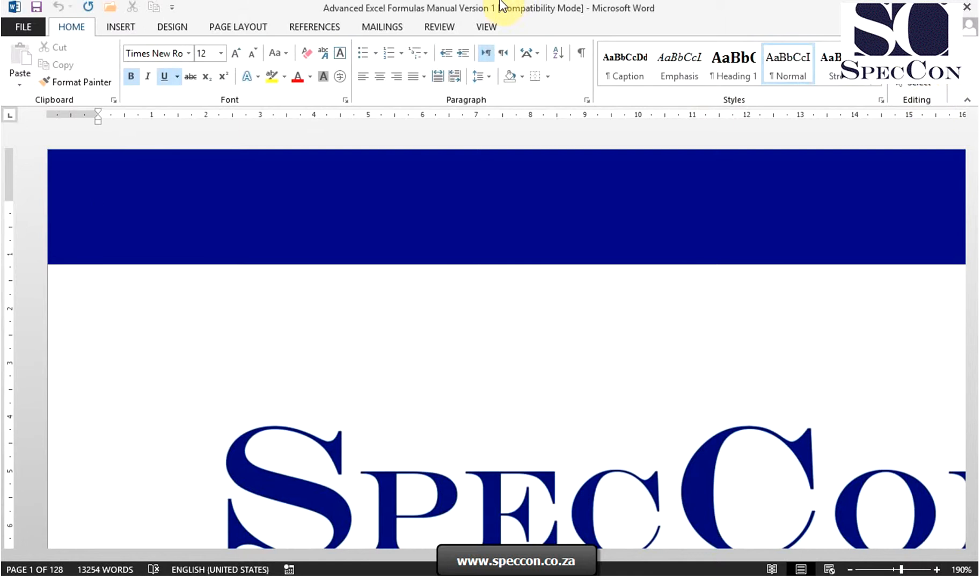
- Show the Insert ribbon with page, table, picture, link and header commands
left_click(120, 27)
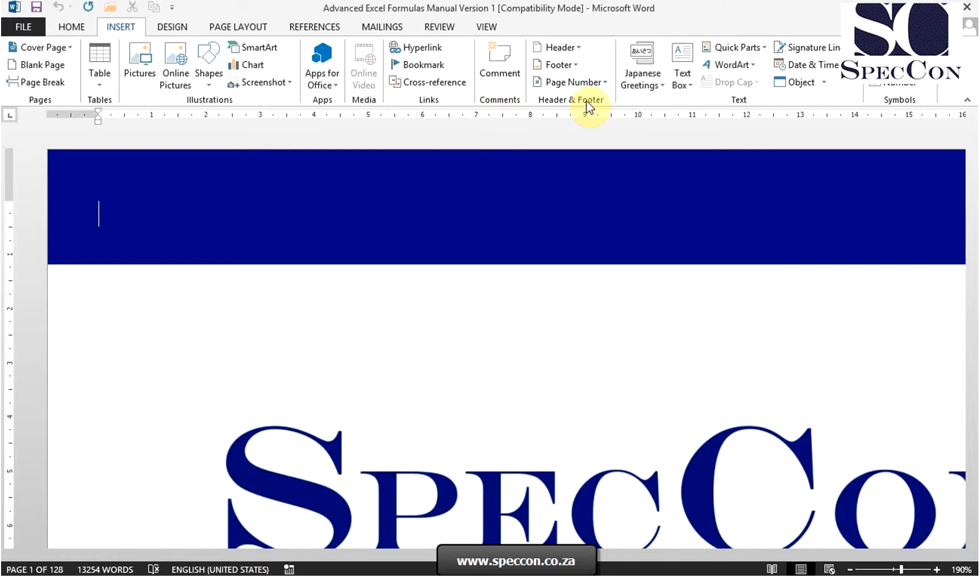
mouse_move(888, 105)
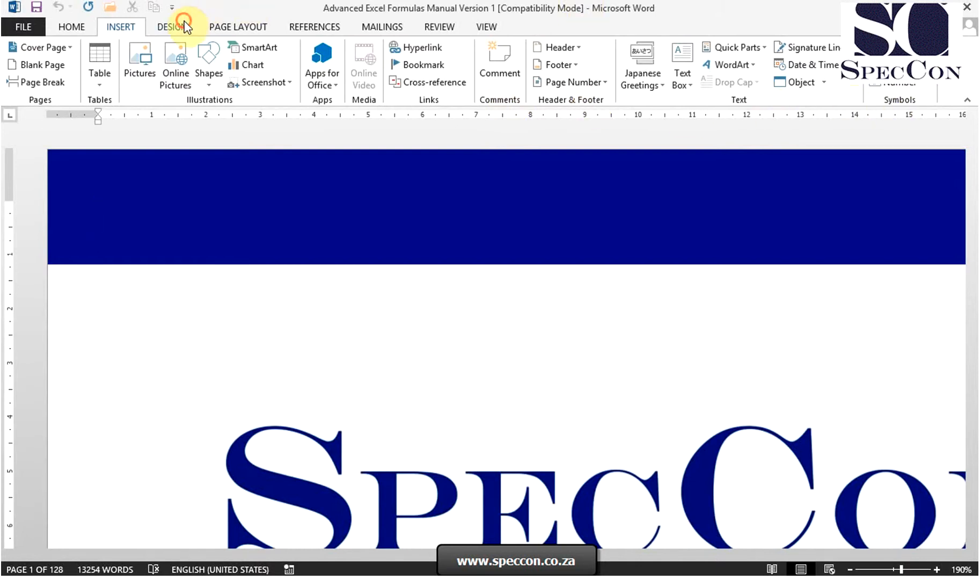
- Browse the Design theme options, then show the Page Layout margins and spacing settings
left_click(170, 26)
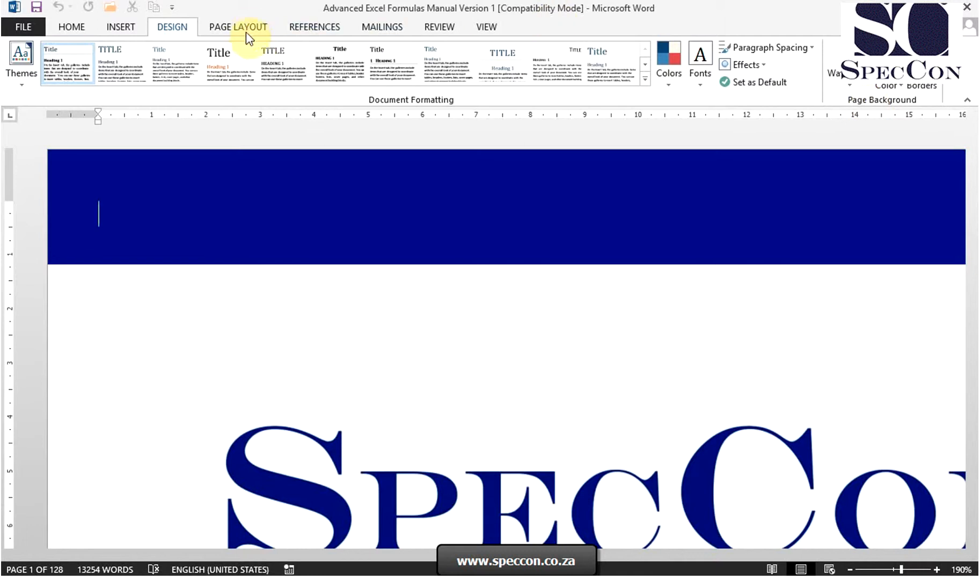
left_click(237, 26)
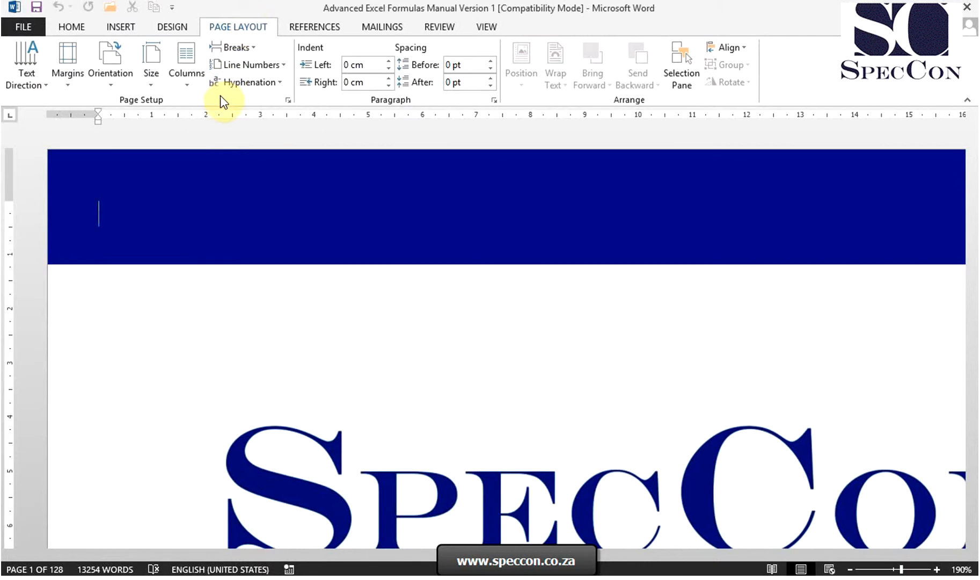
mouse_move(620, 105)
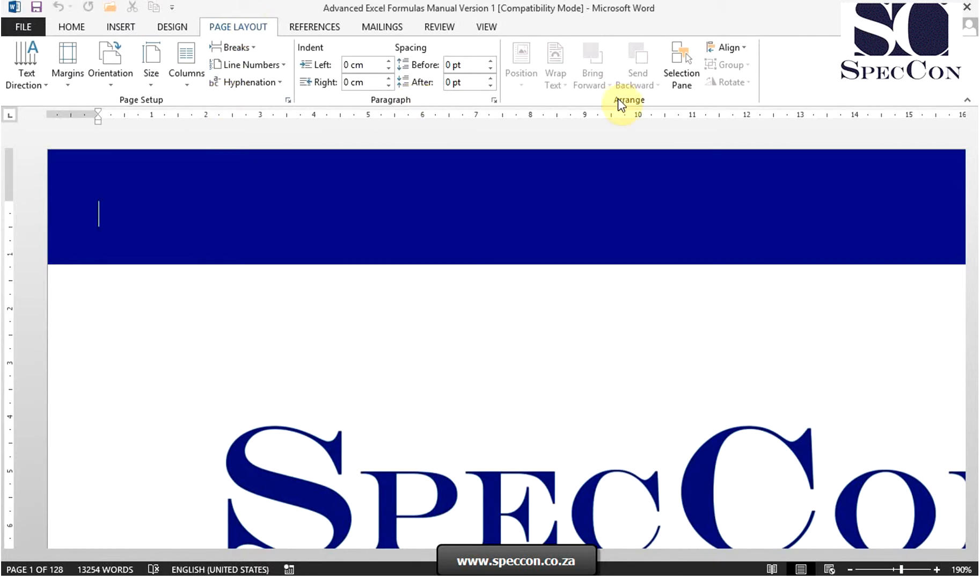
mouse_move(487, 27)
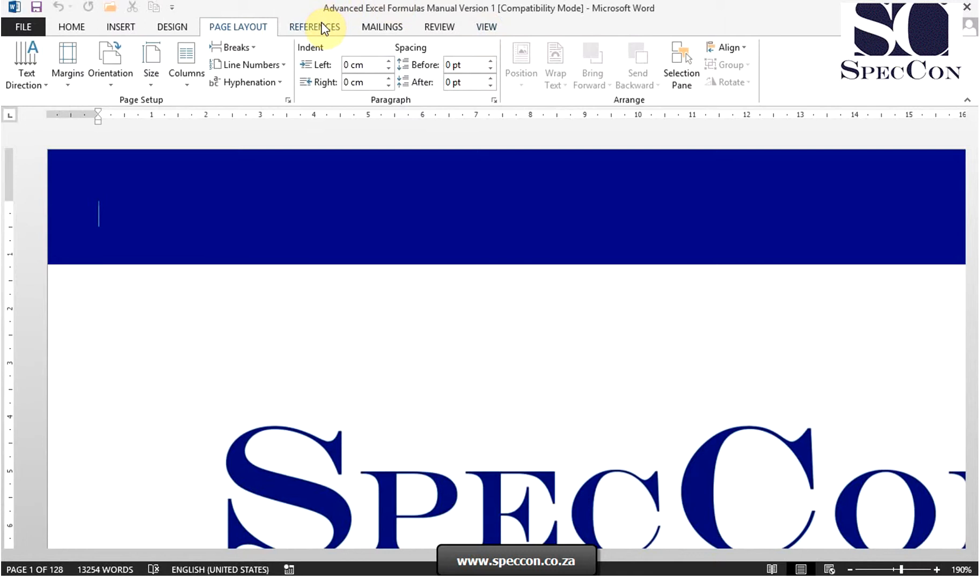
- Browse the References footnote and citation commands, then show the Mailings commands
left_click(315, 27)
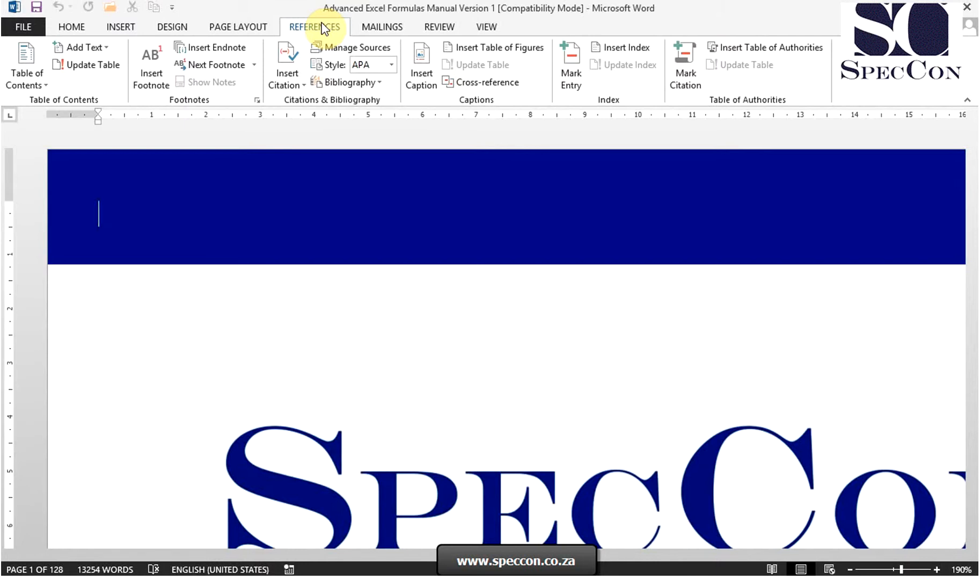
mouse_move(102, 106)
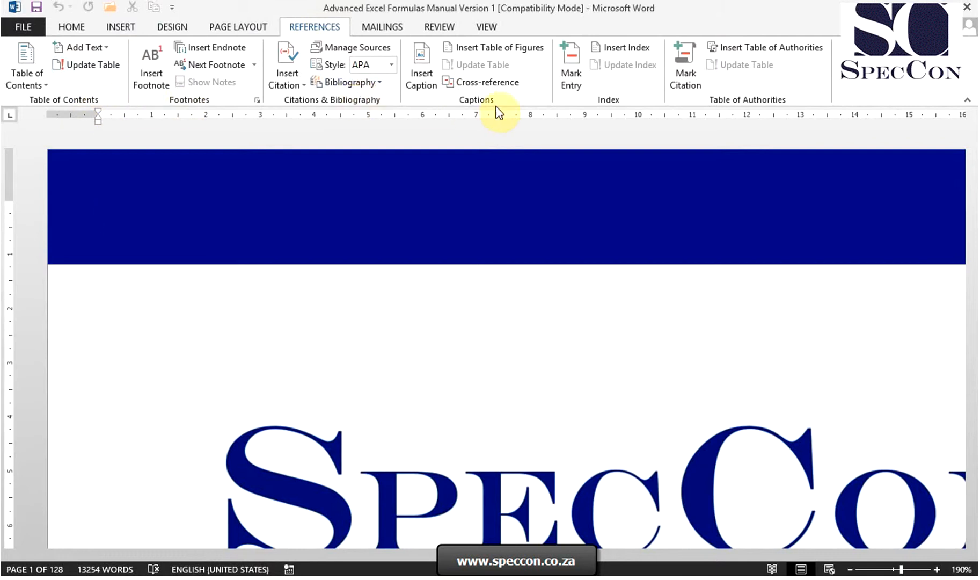
mouse_move(715, 105)
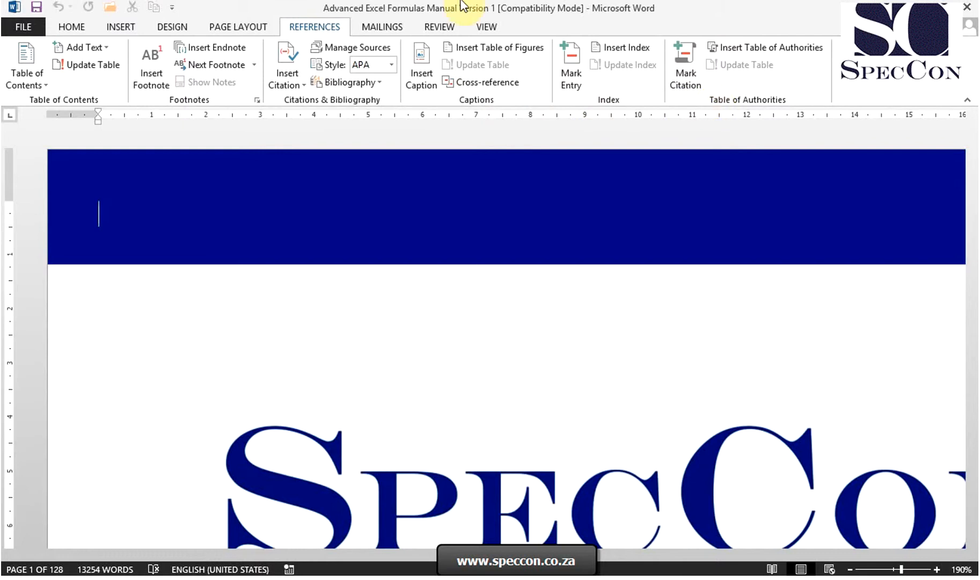
left_click(381, 27)
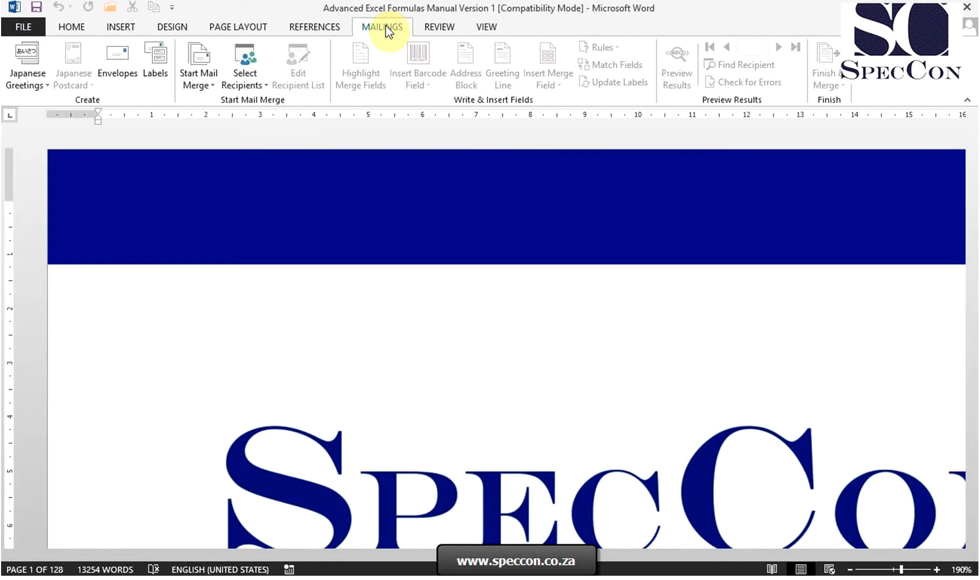
mouse_move(154, 97)
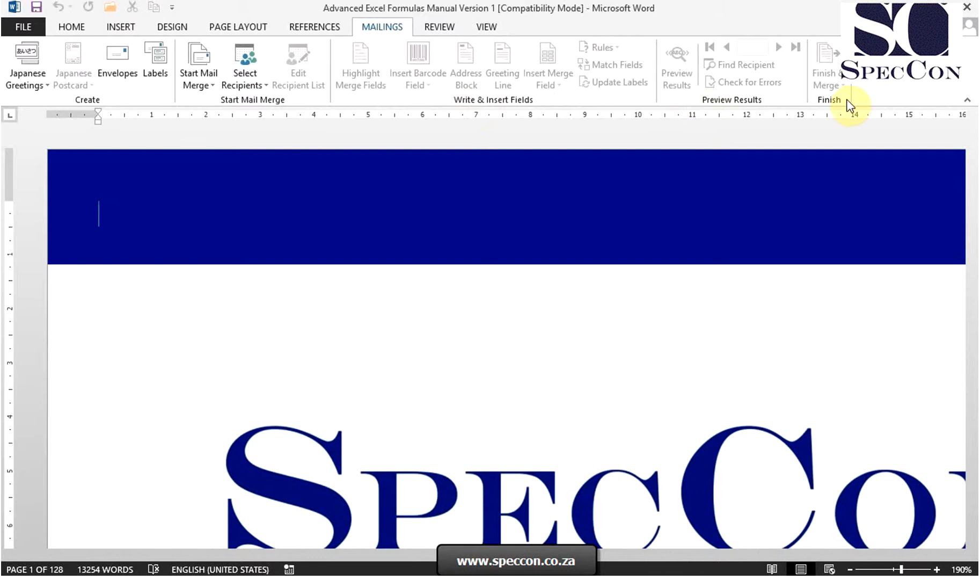
mouse_move(440, 27)
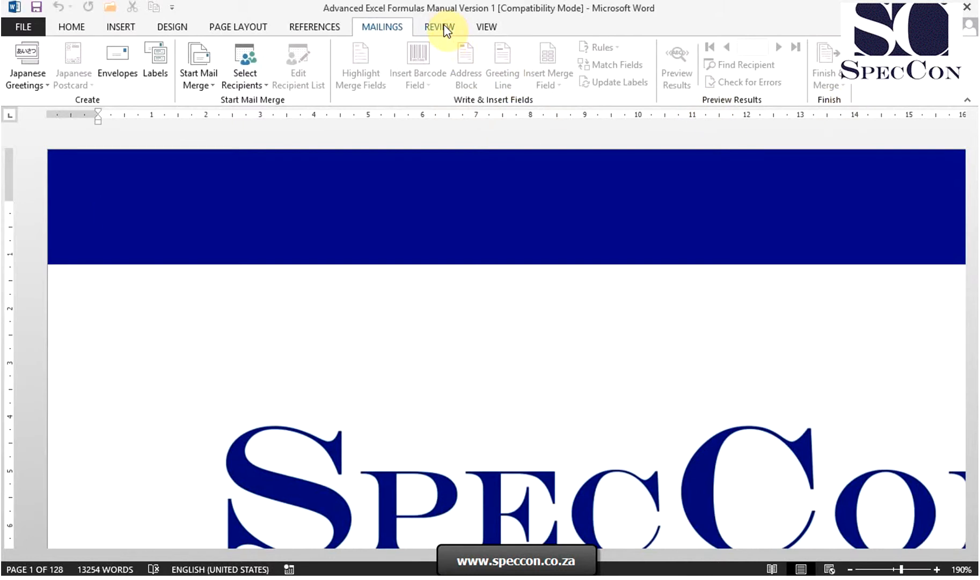
- Browse the Review proofing and comment tools, then show the View layout and zoom options
left_click(439, 27)
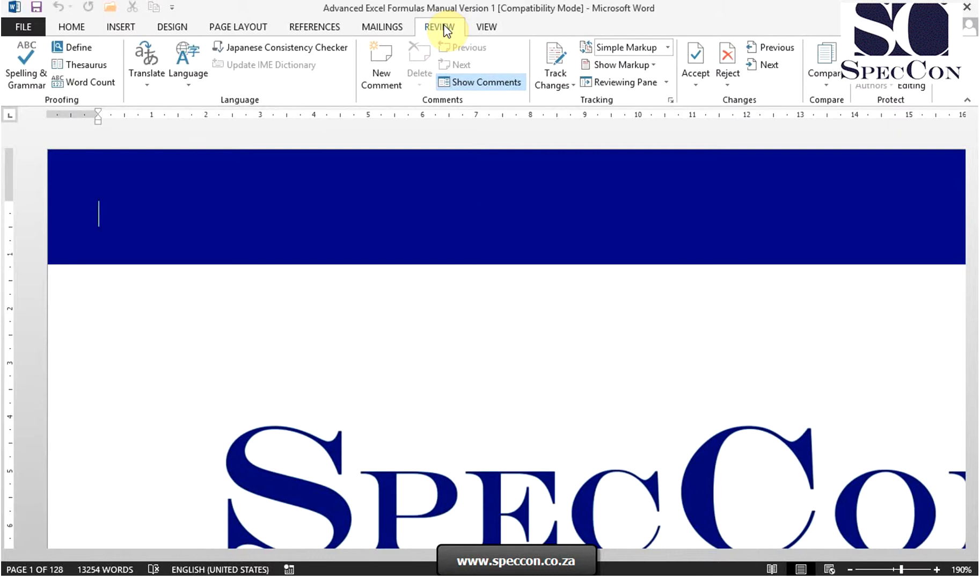
mouse_move(106, 84)
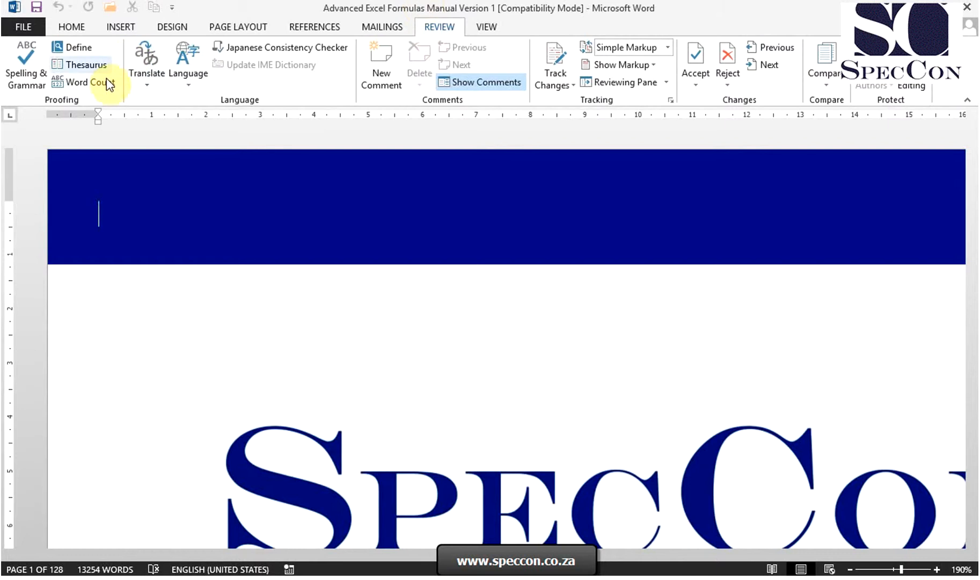
mouse_move(417, 98)
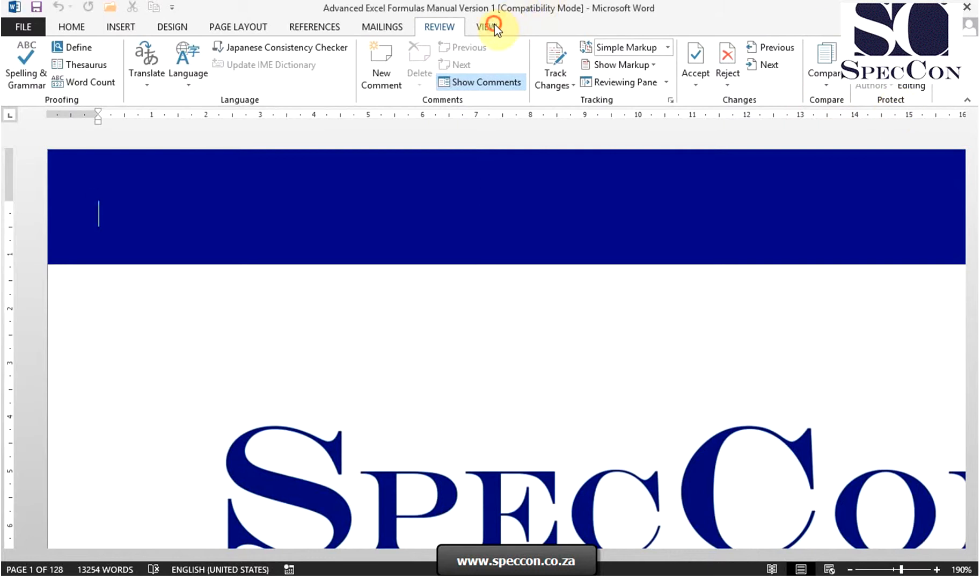
left_click(487, 27)
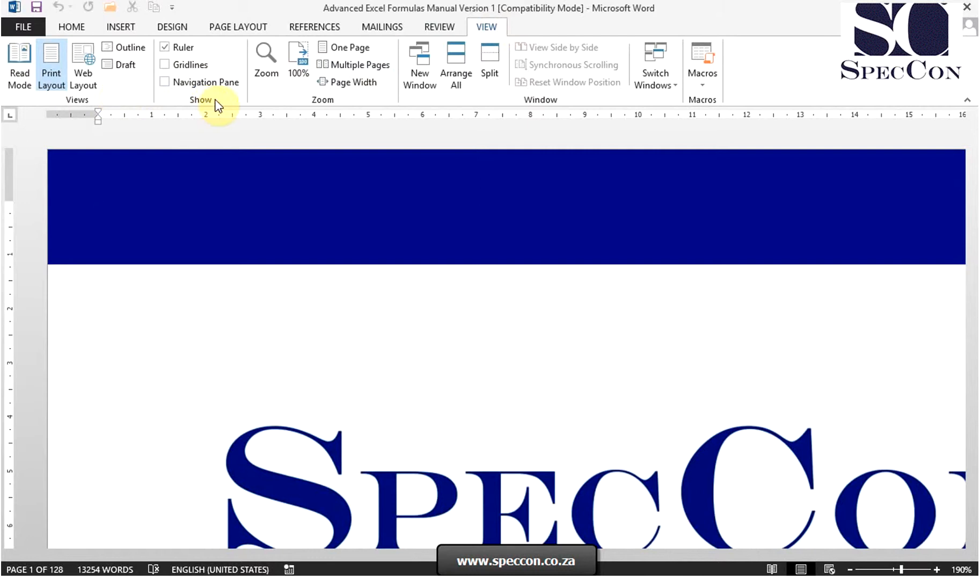
mouse_move(528, 105)
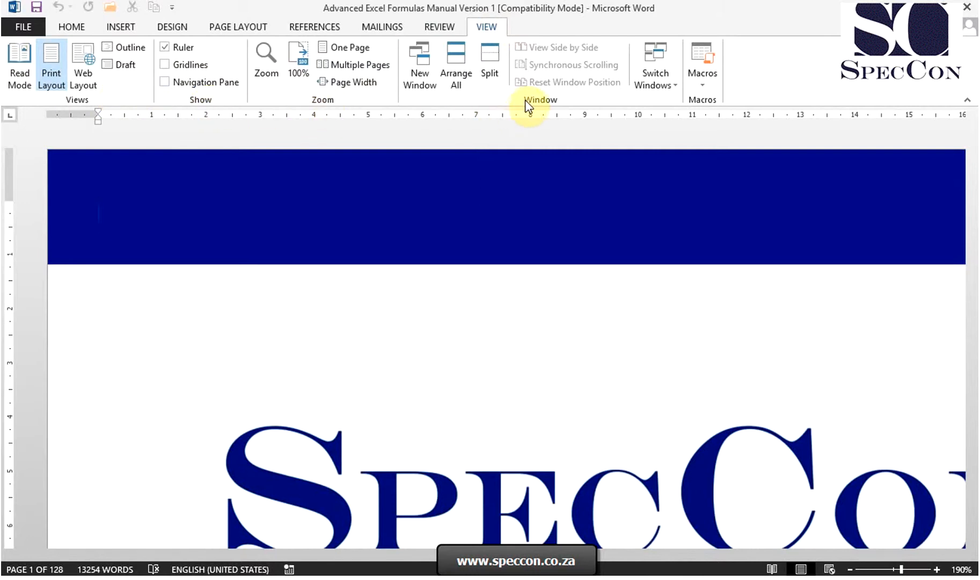